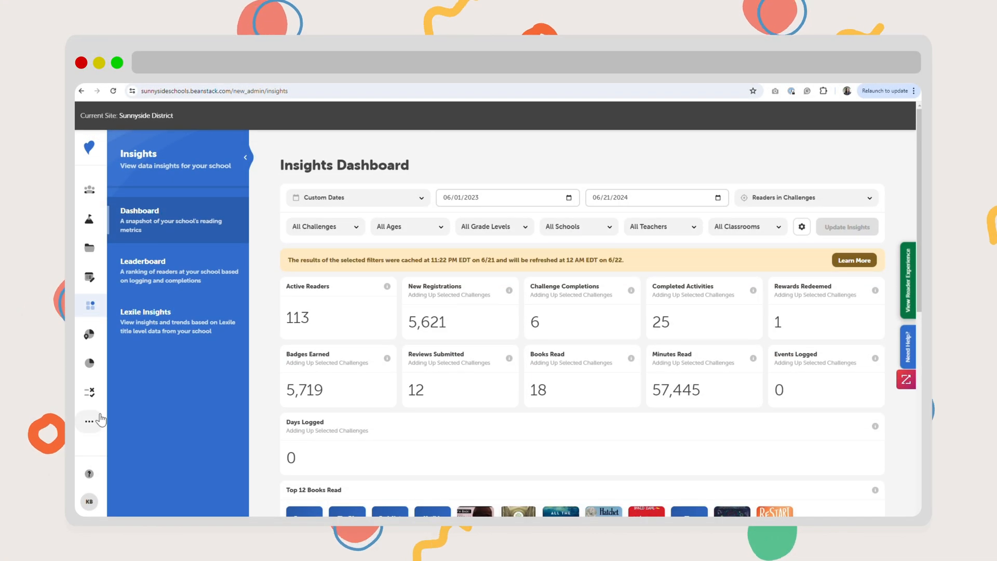
Step: Check the dashboard's grade-level filter options, closing them without filtering
left_click(493, 226)
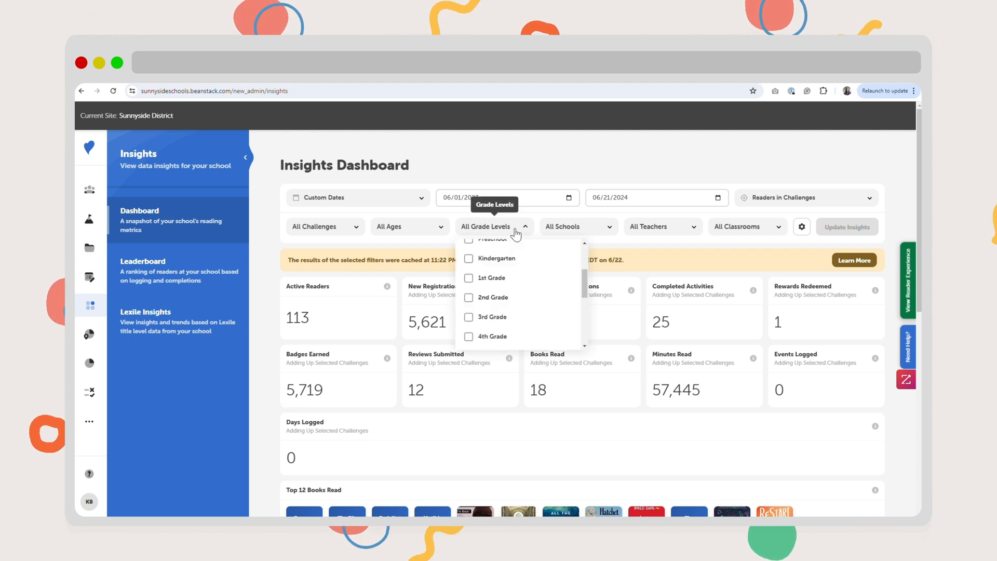
scroll("down", 3)
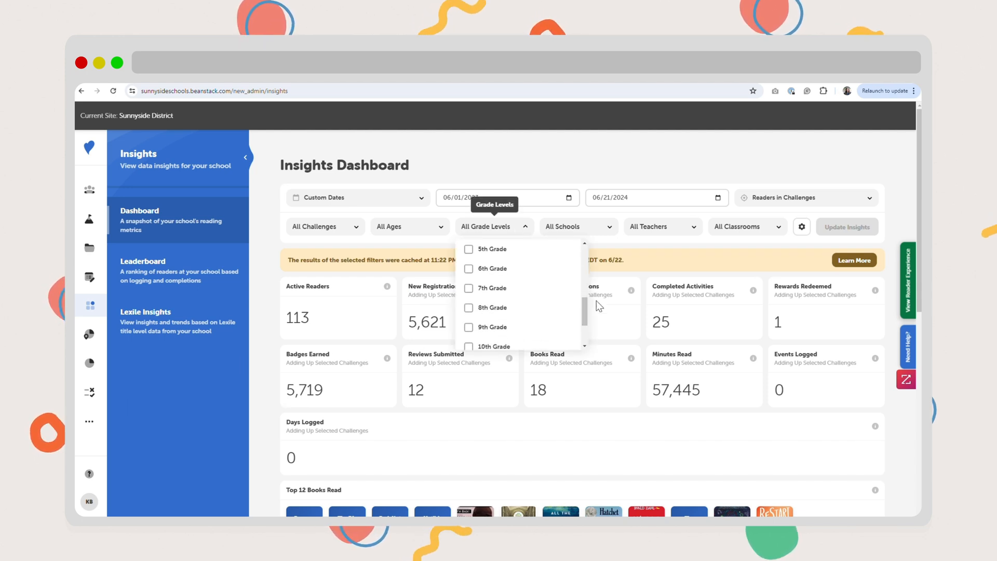
left_click(747, 227)
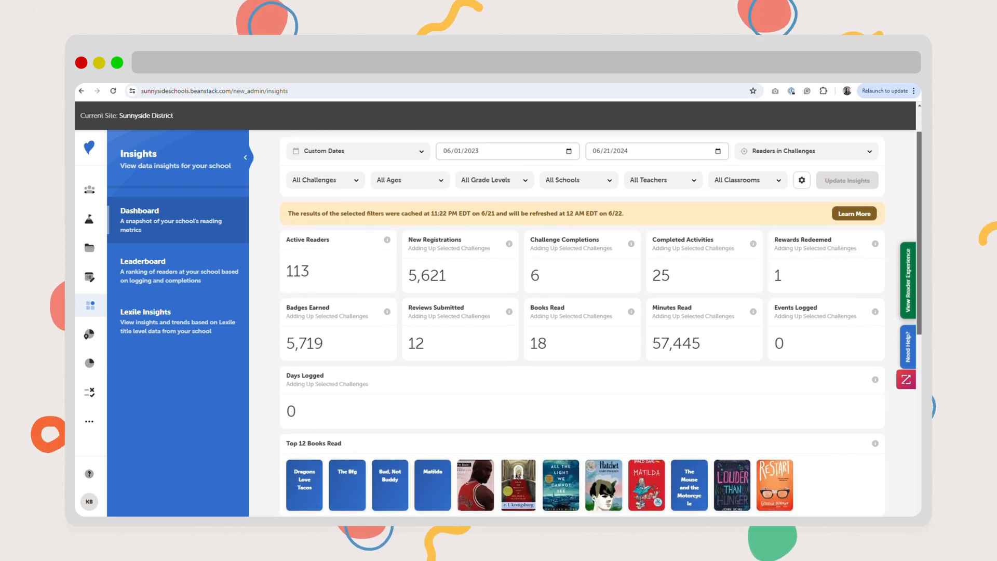
Step: Scroll past the dashboard charts and go to the Lexile Insights page
scroll("down", 3)
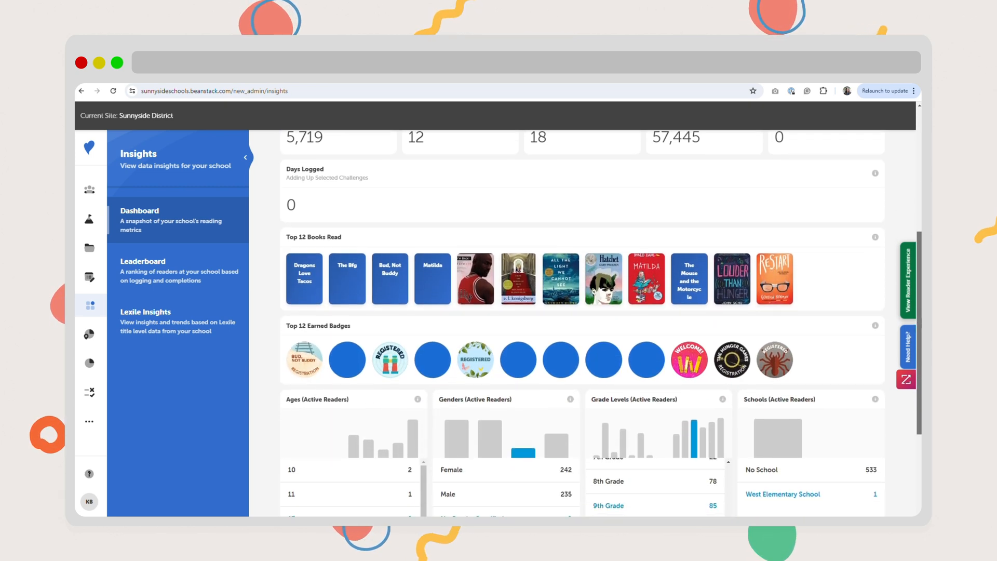
scroll("down", 3)
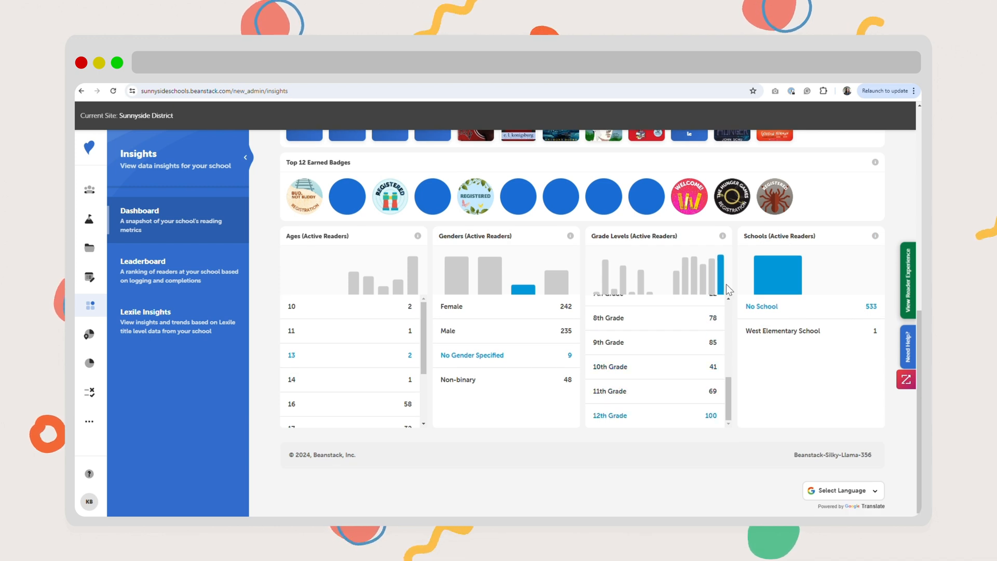
left_click(145, 321)
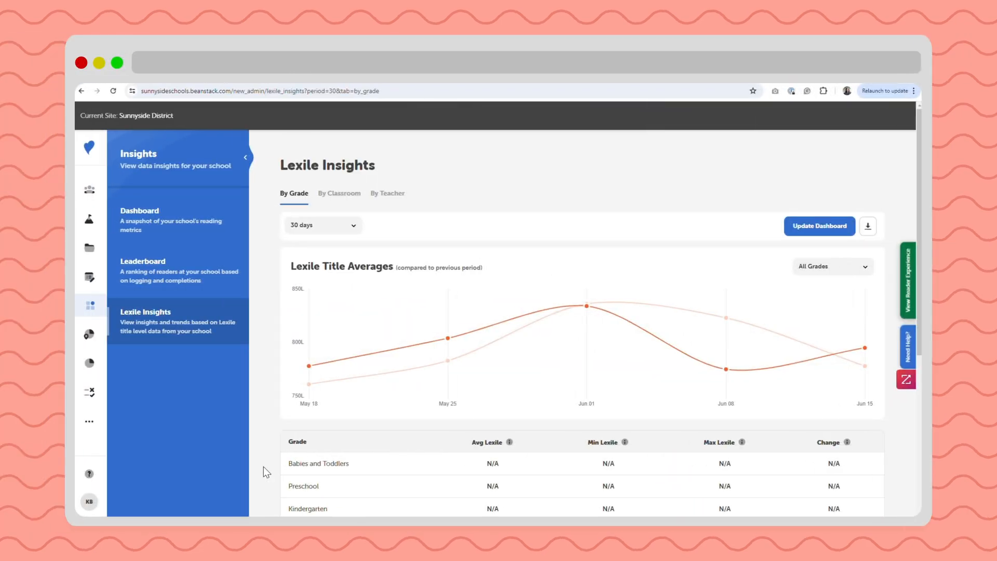
mouse_move(447, 360)
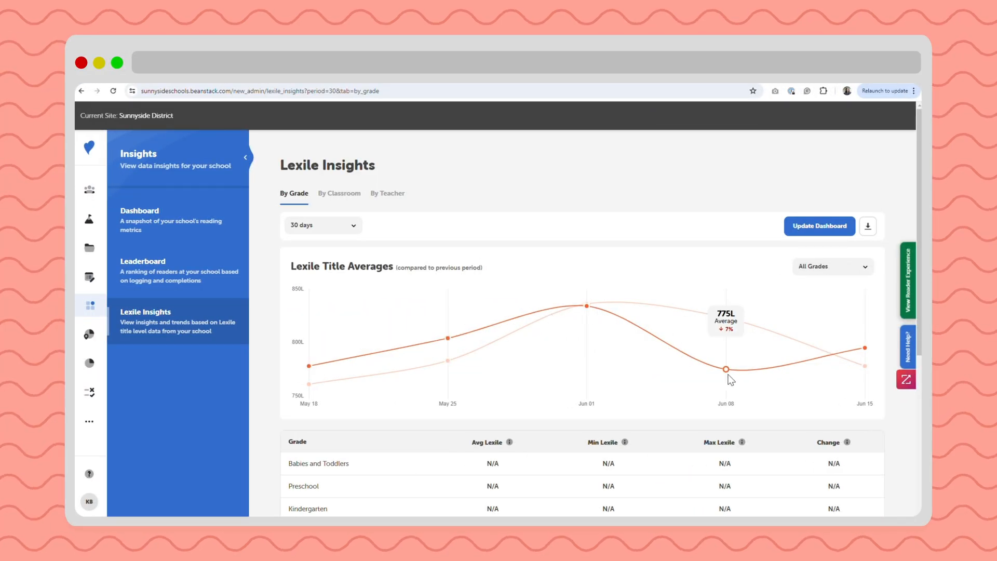
Step: Scroll through the 30-day By Grade table of average, minimum and maximum Lexile changes
scroll("down", 3)
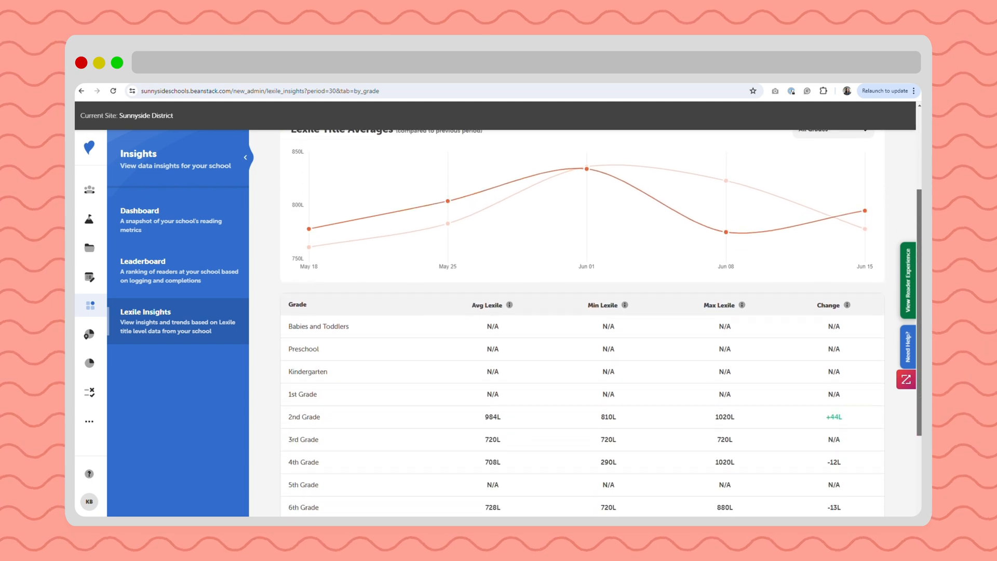
scroll("down", 3)
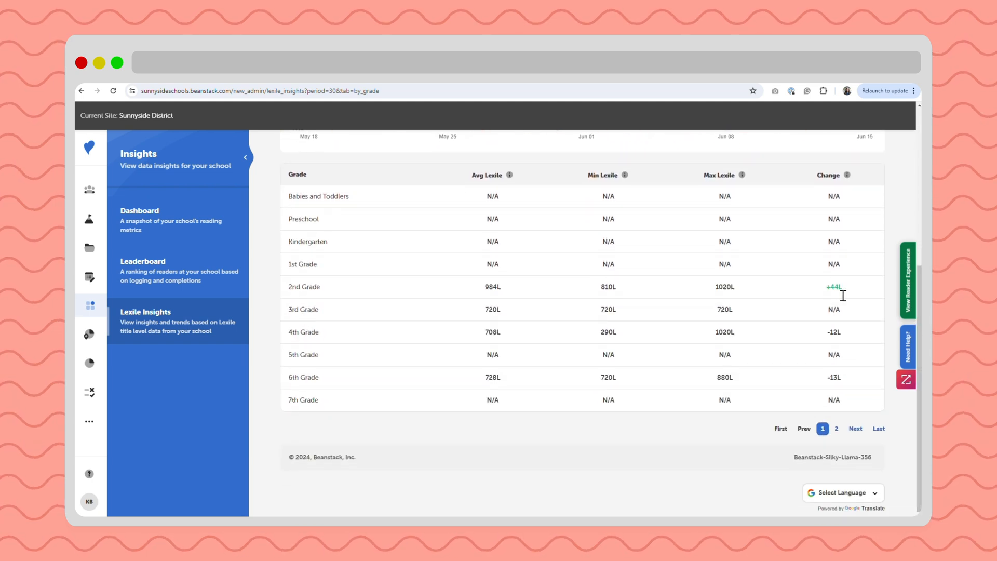
scroll("up", 3)
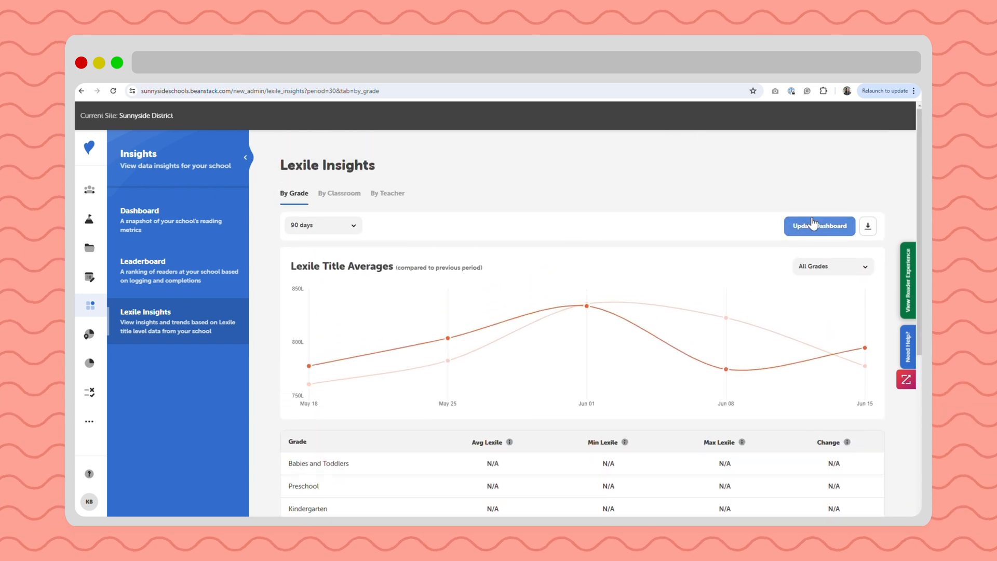
Step: Apply the 90-day period and review the recalculated grade table
left_click(819, 226)
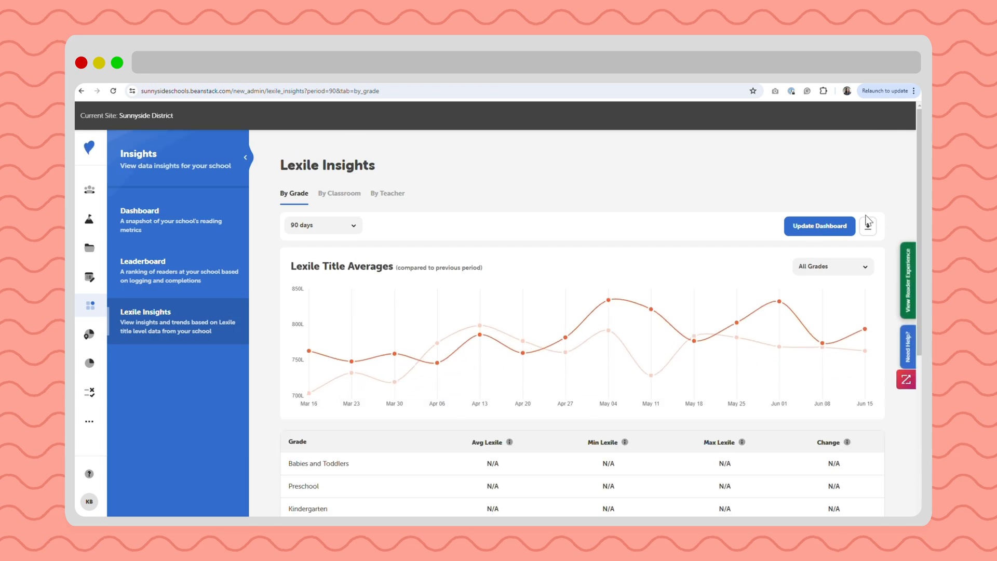
scroll("down", 3)
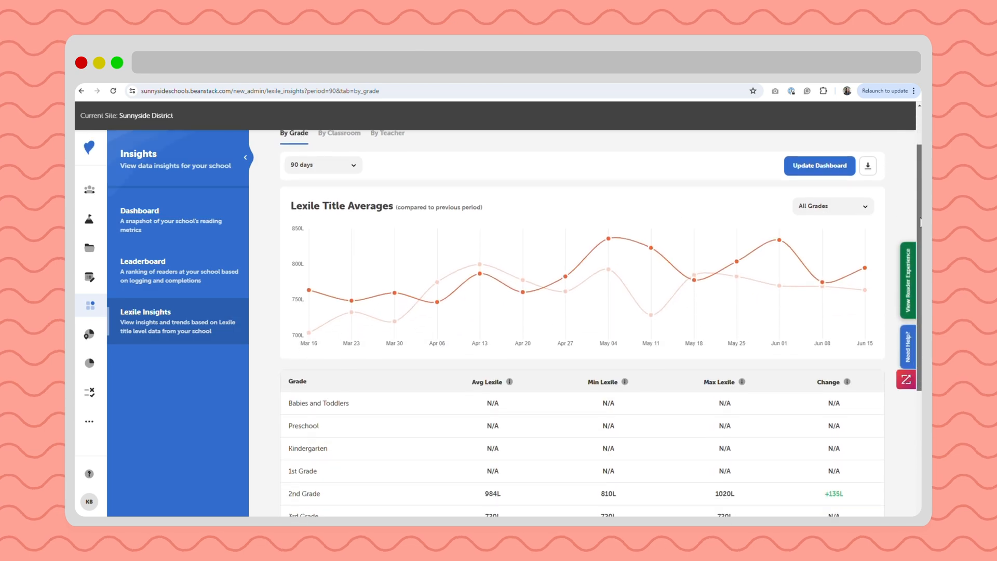
scroll("down", 3)
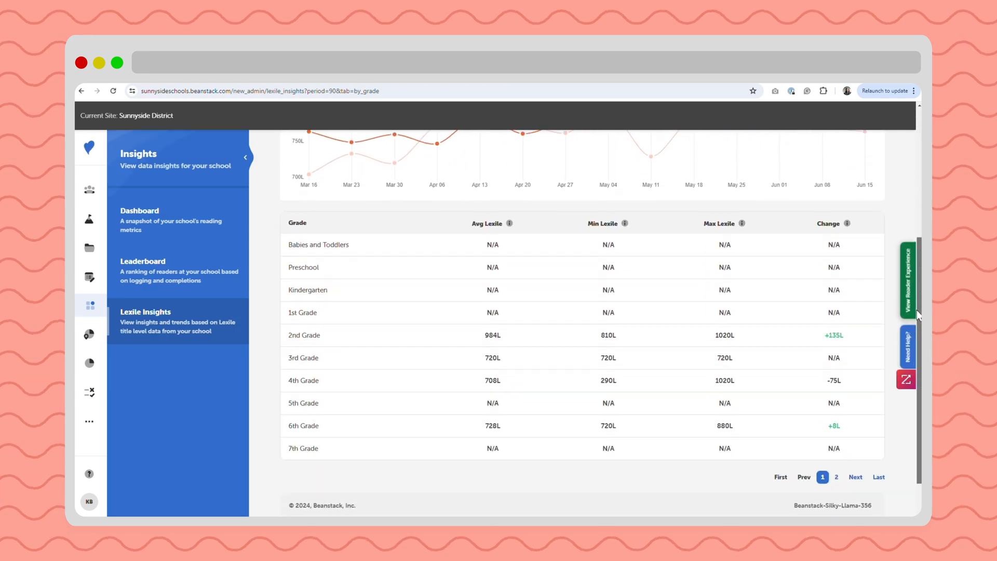
scroll("up", 3)
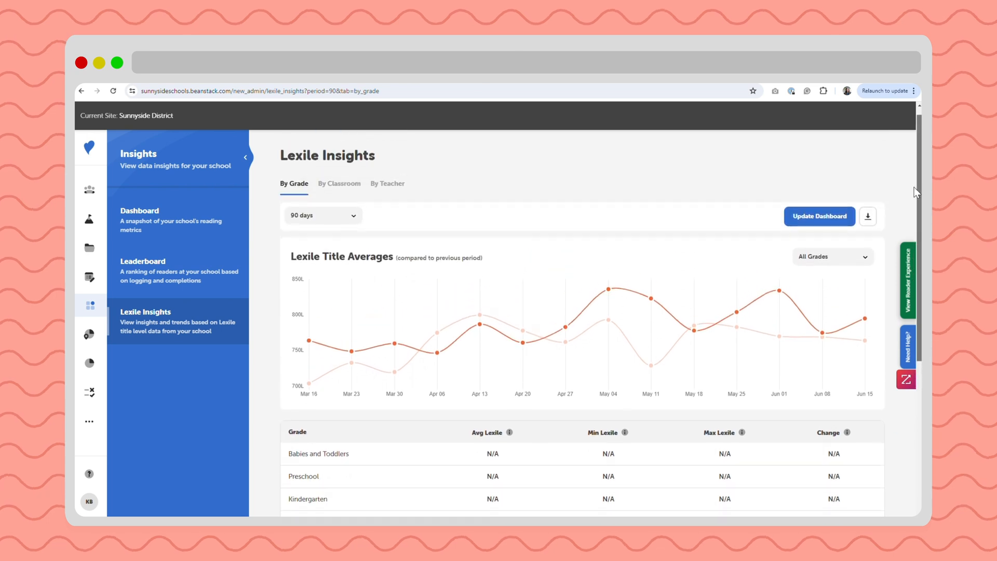
mouse_move(820, 312)
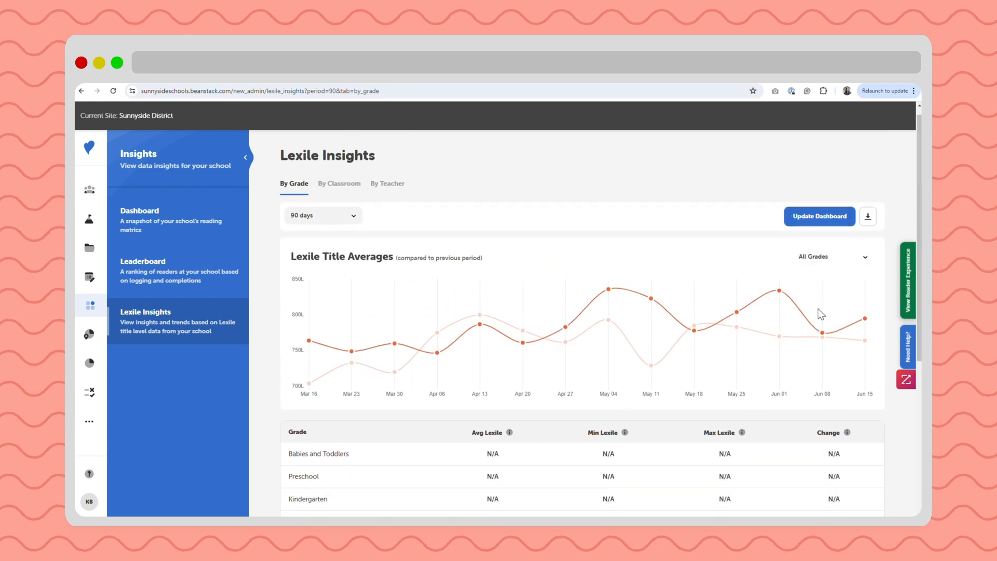
Step: Filter the Lexile Title Averages chart to 2nd Grade
left_click(832, 257)
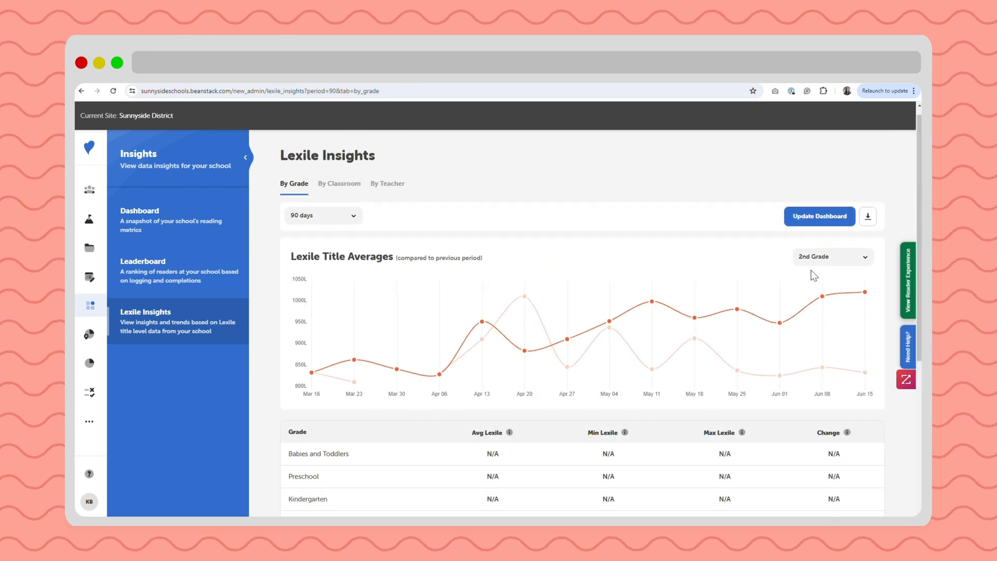
mouse_move(693, 337)
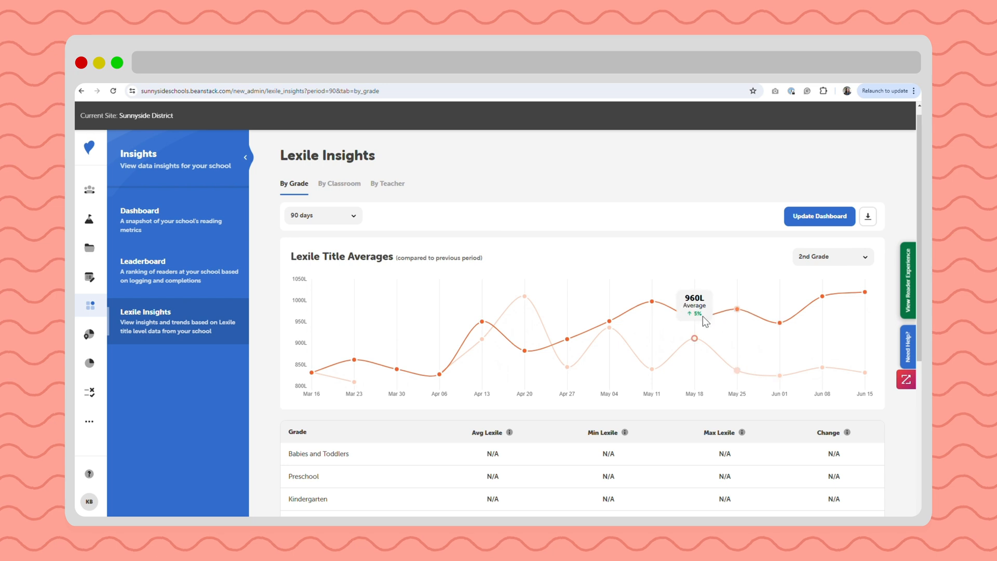